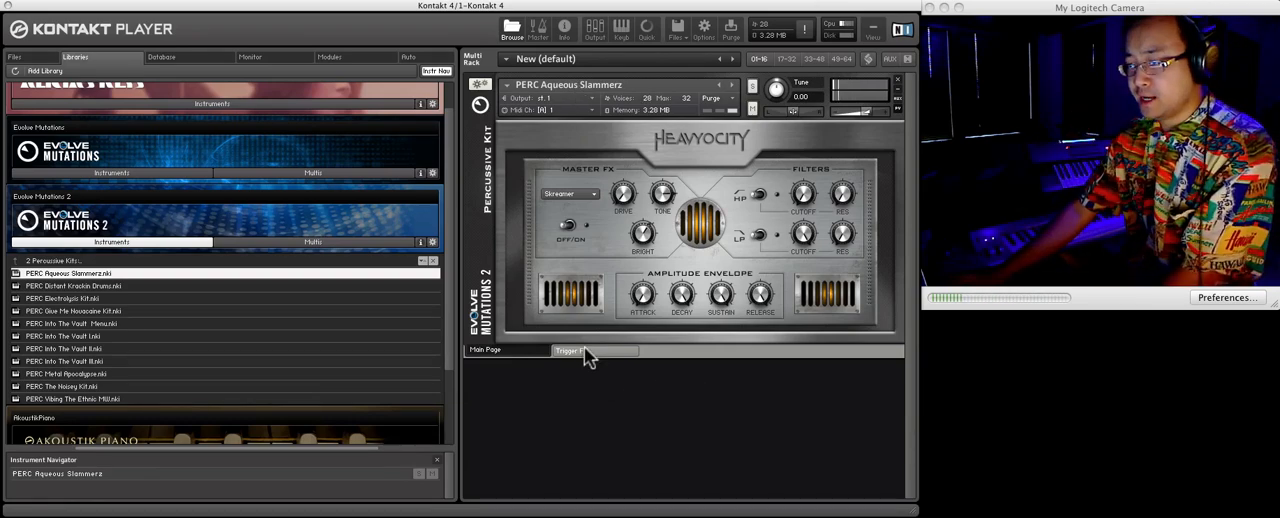
Step: Show the Strings and Transitions instrument folder of Evolve Mutations 2 in the Libraries browser
left_click(574, 350)
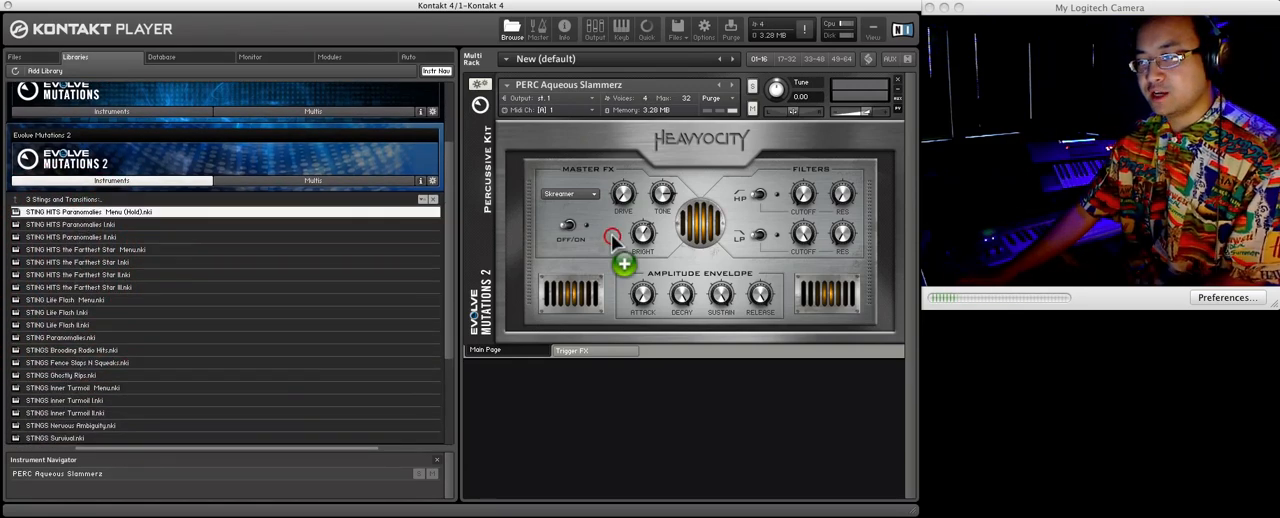
Step: Load STRNG HITS Paramutation Mono (Hold) briefly, then reload the PERC Aqueous Slammers kit
double_click(90, 212)
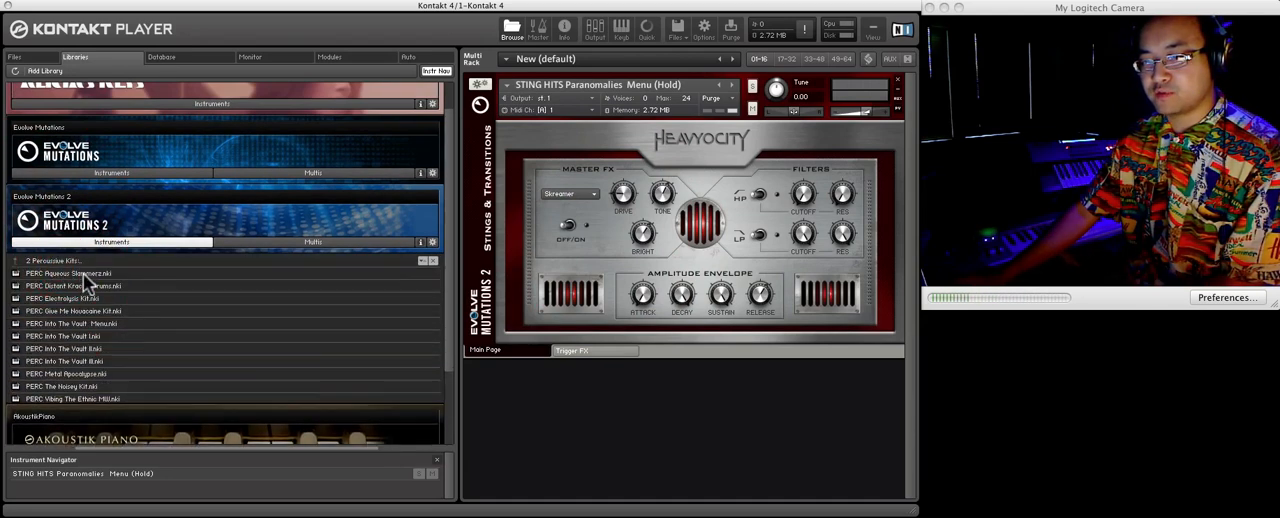
double_click(68, 272)
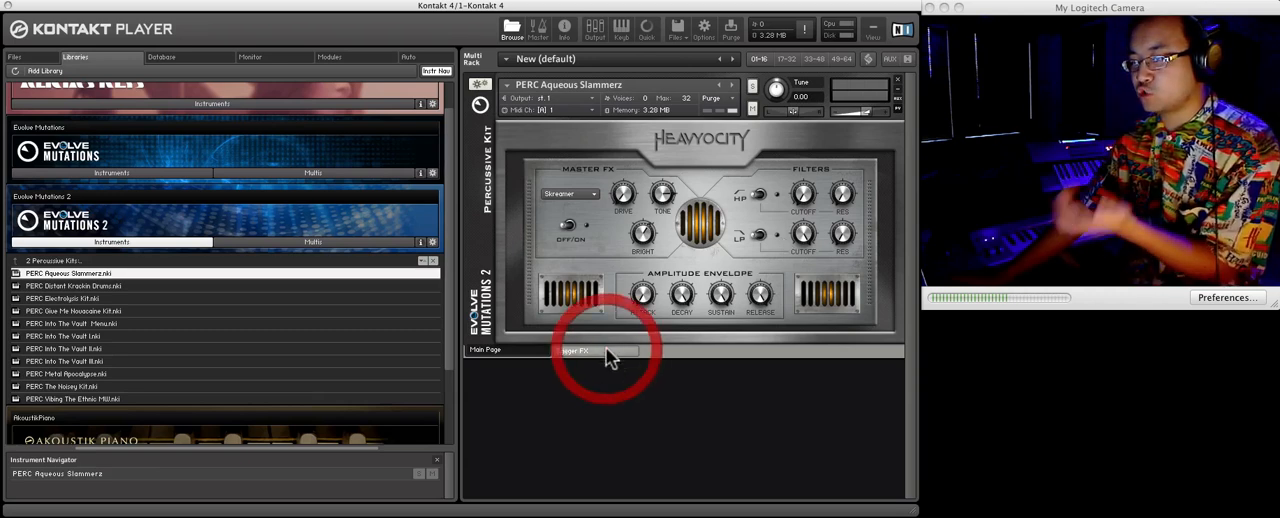
Step: Switch the Aqueous Slammers kit to its Trigger FX page and audition the effects
left_click(574, 348)
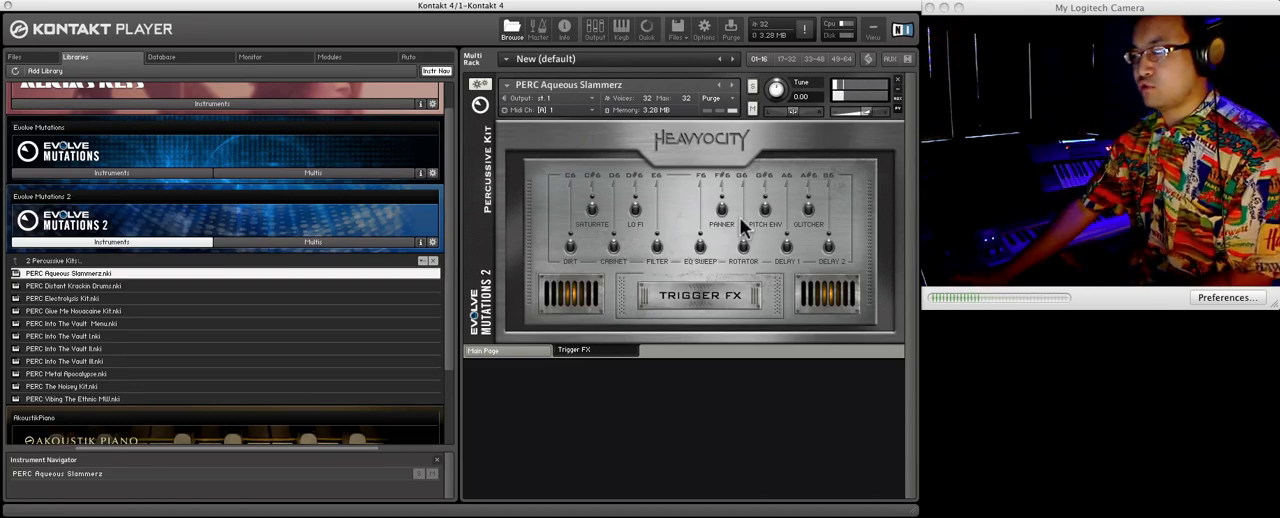
Step: Load the PERC Distant Knockin Drums kit in place of Aqueous Slammers and play its sounds
left_click(484, 350)
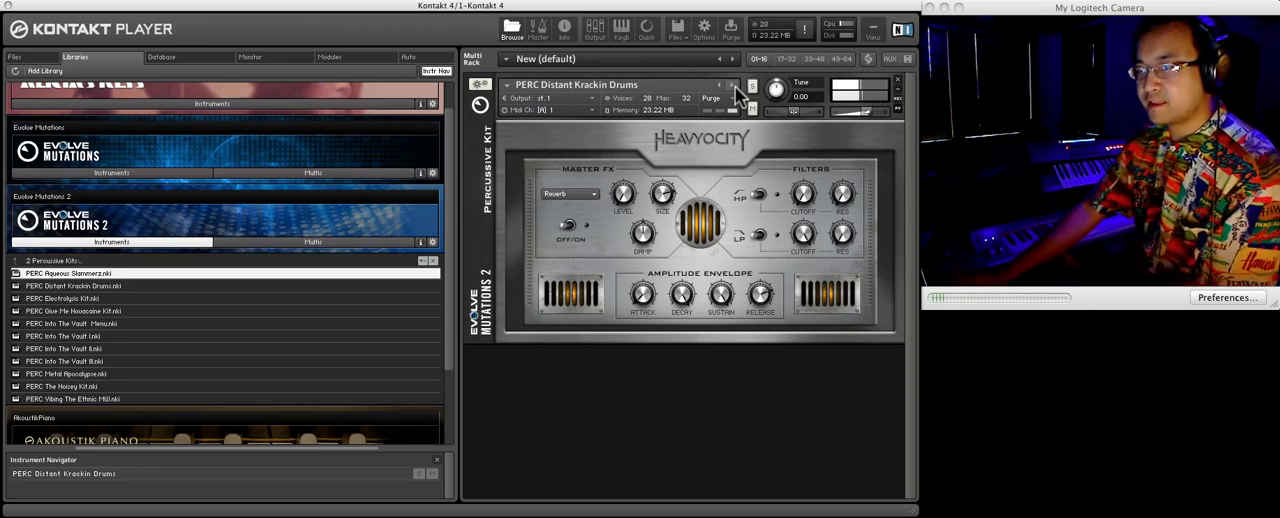
Step: Load the PERC Electrolysis Kit in place of Distant Knockin Drums and audition it
double_click(62, 298)
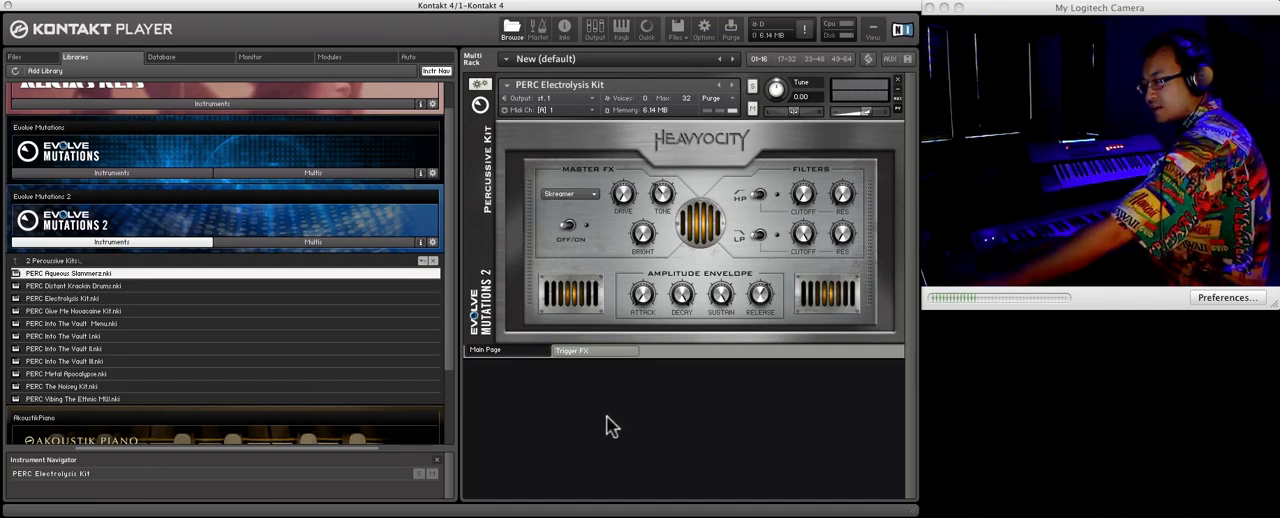
left_click(574, 350)
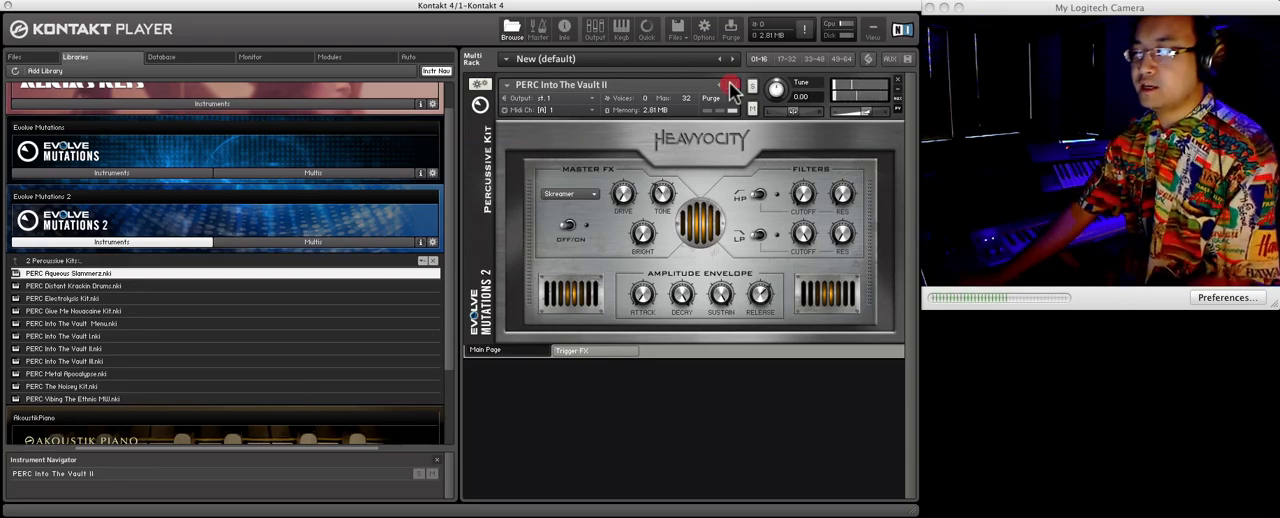
left_click(732, 84)
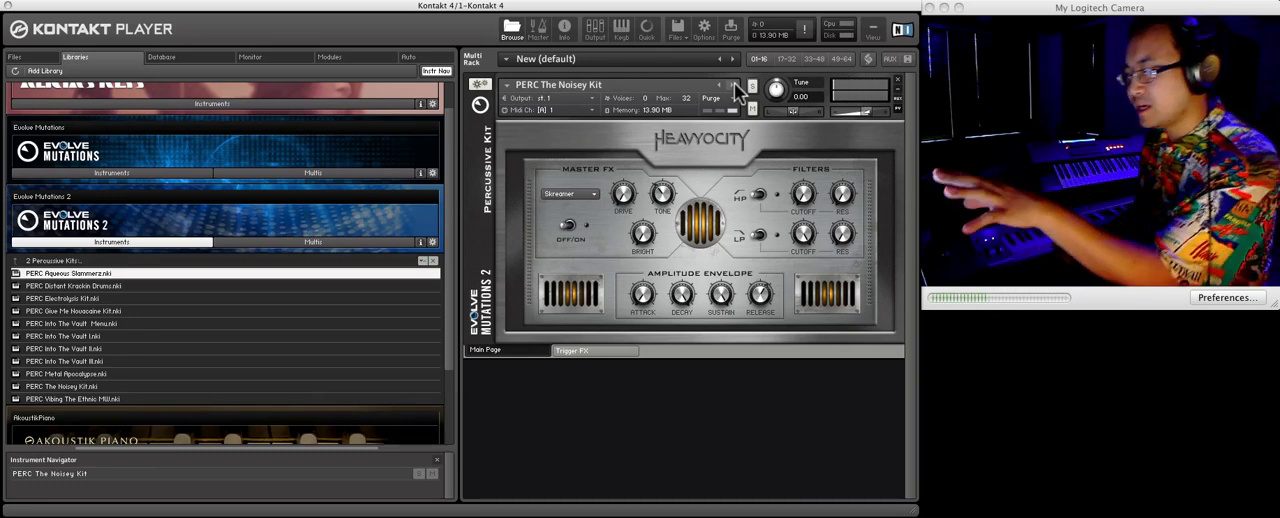
mouse_move(672, 184)
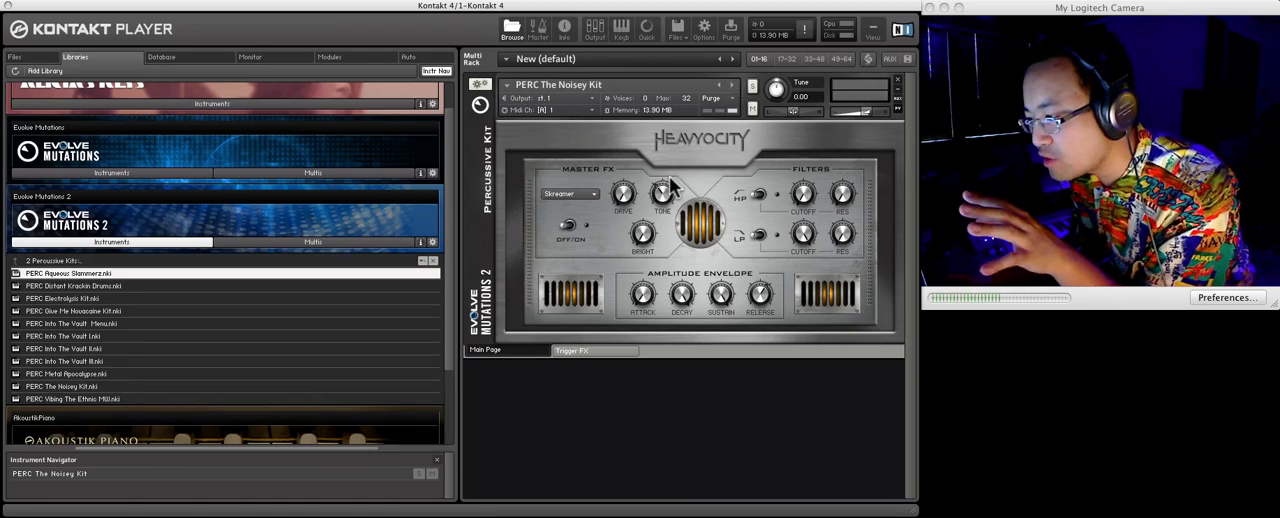